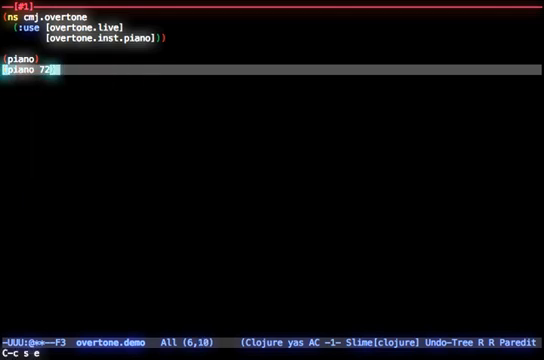
# Step: Write (play-chord (chord :C3 :minor)) on a new line below piano 72
pyautogui.press('Return')
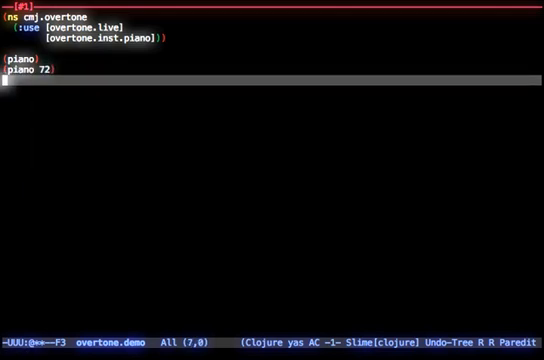
pyautogui.write('play-chord [])')
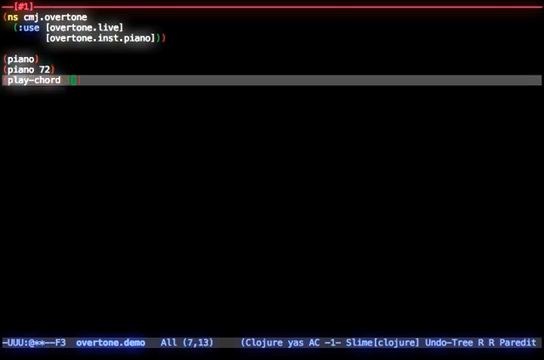
pyautogui.write('(chord :C3 :minor')
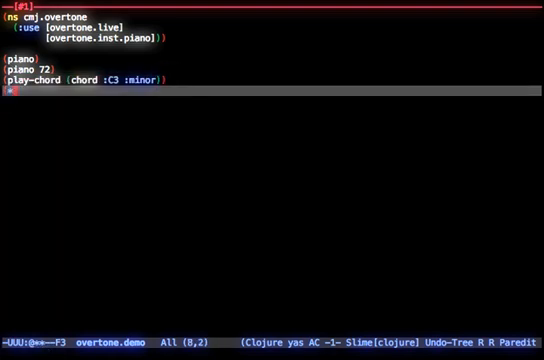
# Step: Schedule a second C3 minor chord one second later with (at (+ 1000 (now)) ...)
pyautogui.write('at')
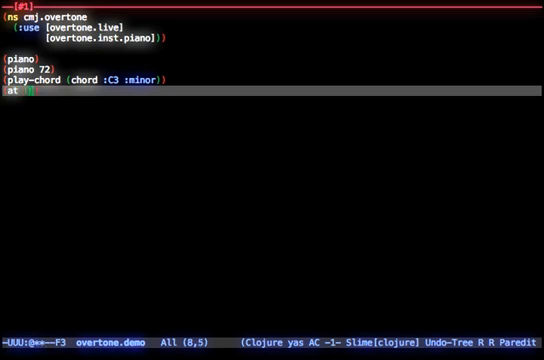
pyautogui.write('+ 1000')
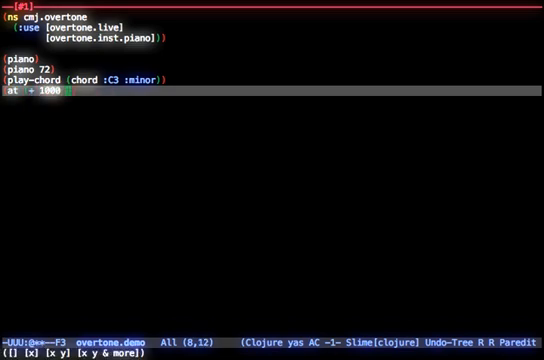
pyautogui.write('now')
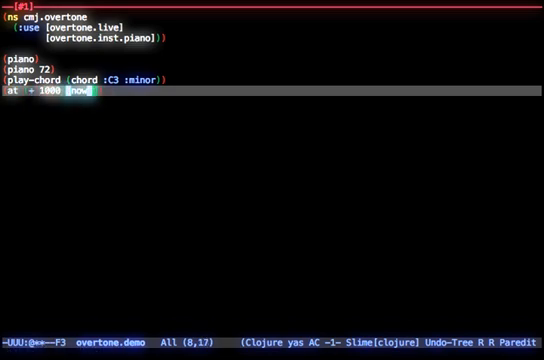
pyautogui.write('(play-chord (chord :C3 :minor))')
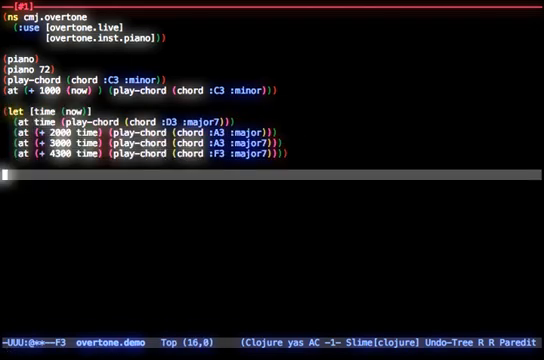
# Step: Define beep with definst: sin-osc at midicps note 60 shaped by env-gen perc, then call (beep)
pyautogui.write('definst beep [note 60')
pyautogui.write('let [src')
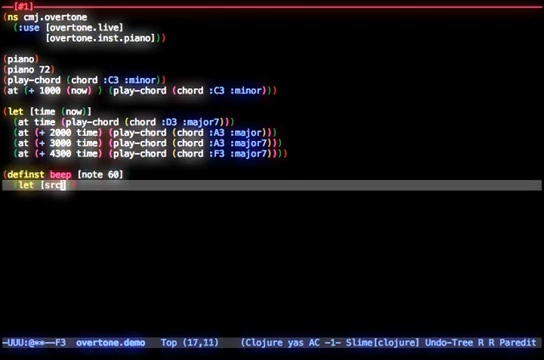
pyautogui.write('sin-osc (midicps note')
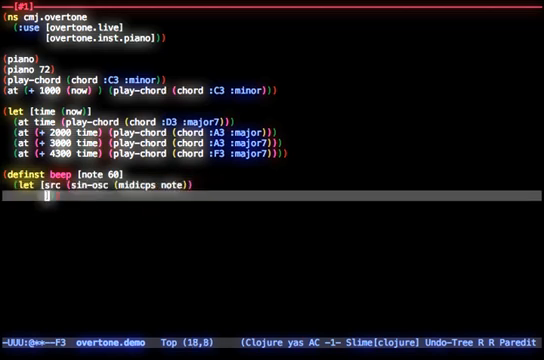
pyautogui.write('env perc')
pyautogui.write('(beep')
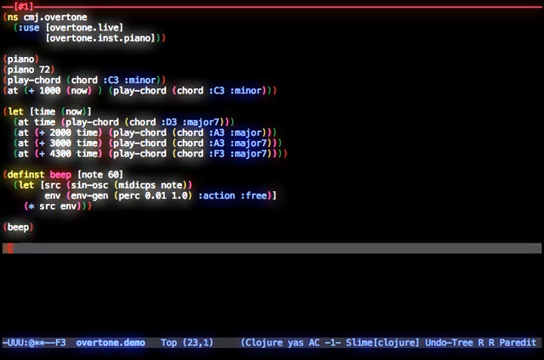
# Step: Write a for loop over (range 110) scheduling beeps at random offsets from now
pyautogui.write('for [i  r]')
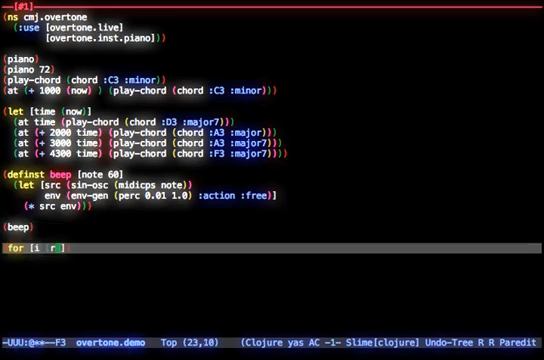
pyautogui.write('(range 110')
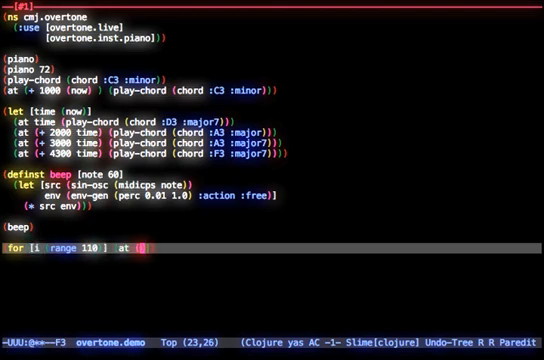
pyautogui.write('(+ now) (* i (rand 2) 20)) (beep i')
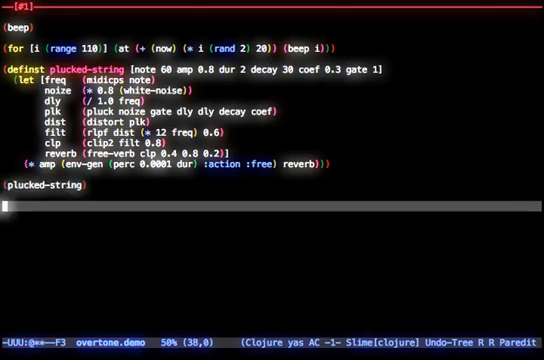
# Step: Define reich-degrees and pitches as (degrees->pitches reich-degrees :diatonic :C4)
pyautogui.write('reich-degrees [:vi :vii :i+ :_ :vii :_ :i+ :vii :vi :_ :vii :_')
pyautogui.write('(')
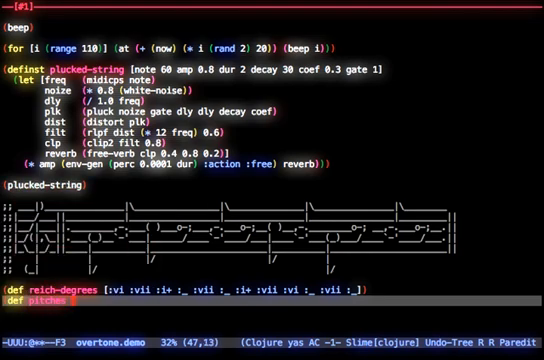
pyautogui.write('def')
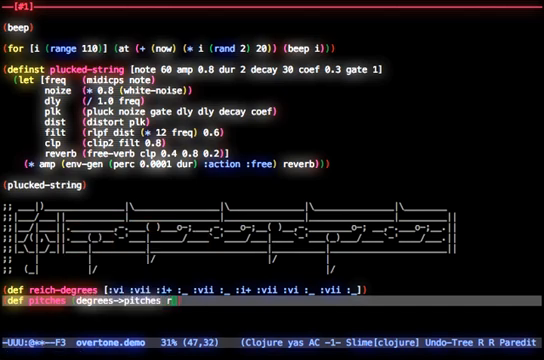
pyautogui.write('reich-degrees :')
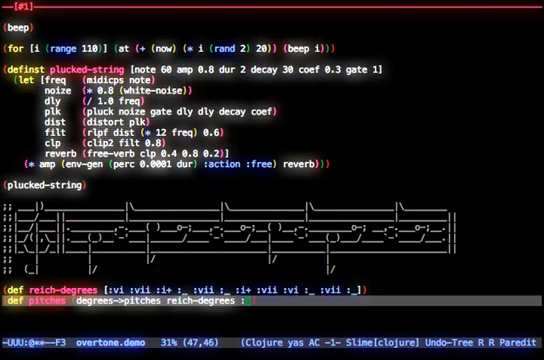
pyautogui.write('diatonic')
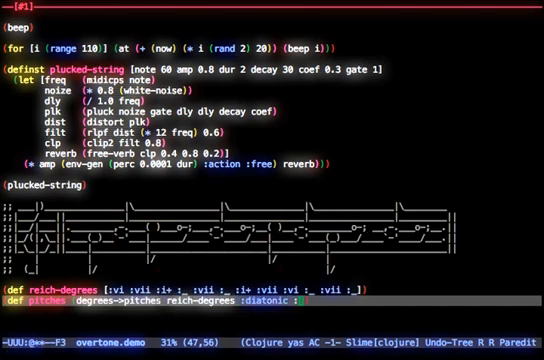
pyautogui.write(':C4')
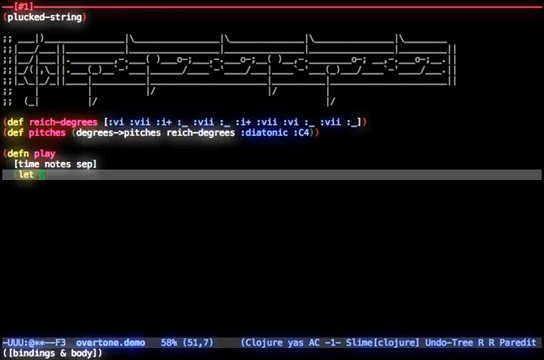
# Step: Bind note to (first notes) and play it on plucked-string at time inside play
pyautogui.write('[note ]')
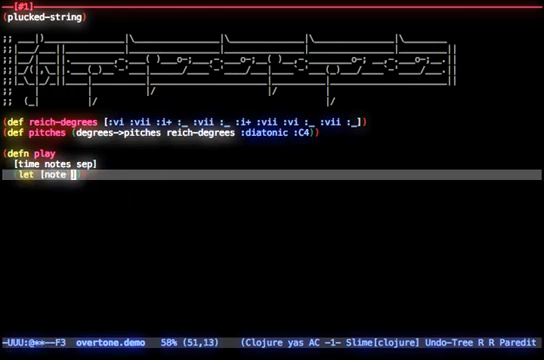
pyautogui.write('(first notes)')
pyautogui.write('(at time (pl')
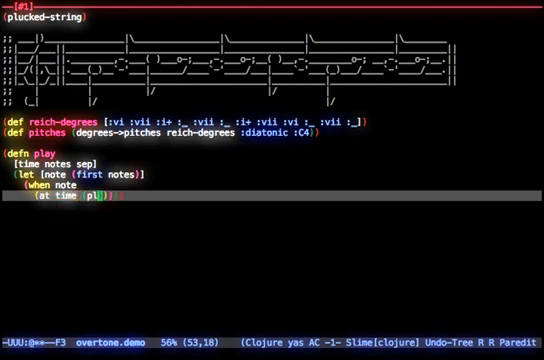
pyautogui.write('plucked-string note')
pyautogui.write('(let [next-')
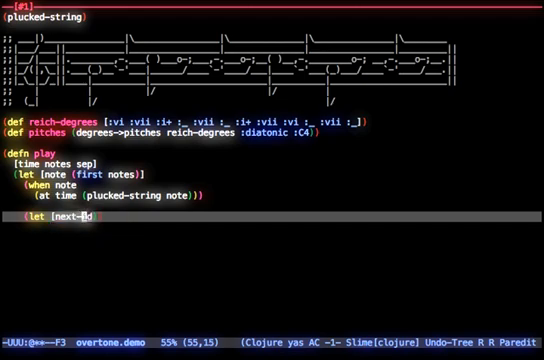
pyautogui.write('time (+ time sep)]')
pyautogui.click(272, 248)
pyautogui.write('play []')
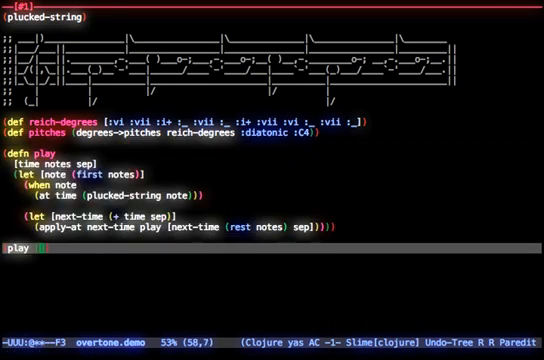
# Step: Write (play (now) pitches 200) to play the Reich pitches once
pyautogui.press('ctrl+space')
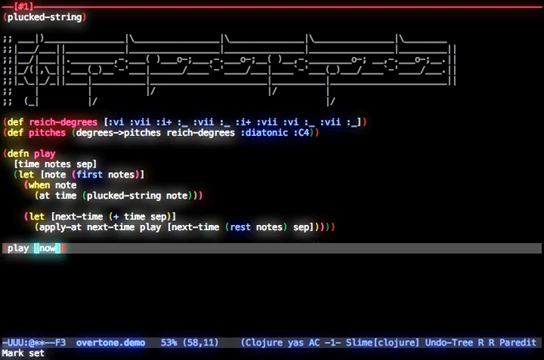
pyautogui.write('pitches 200)')
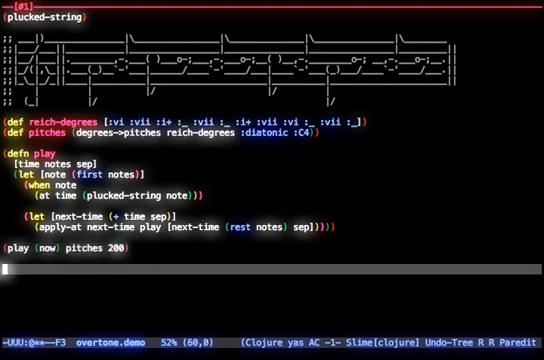
# Step: Add a let with t (+ 500 (now)) playing (cycle pitches) at 100 and 102 for the phase
pyautogui.write('let [t (+ 500 (now))])')
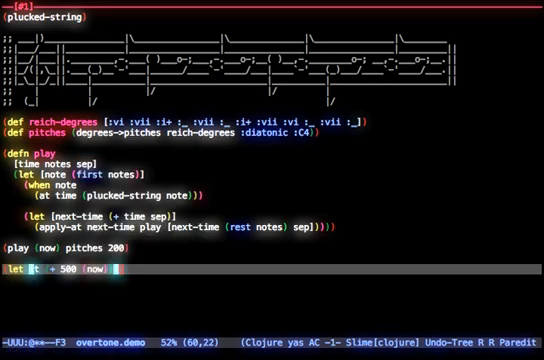
pyautogui.write('play t')
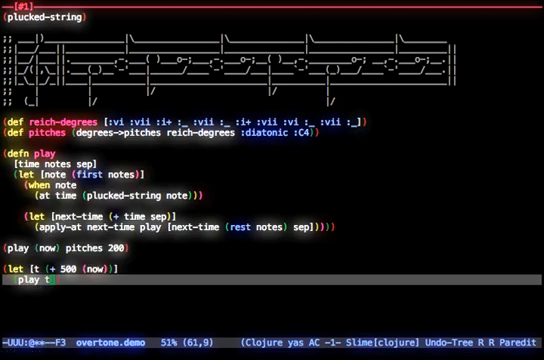
pyautogui.write('cy')
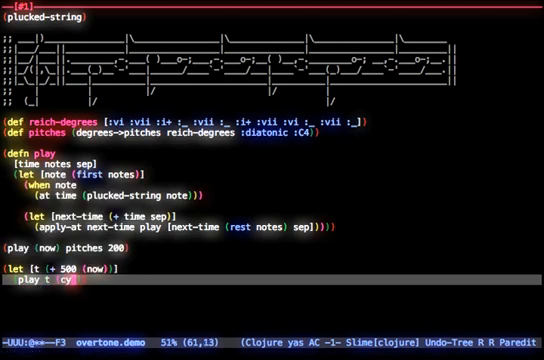
pyautogui.write('pitches')
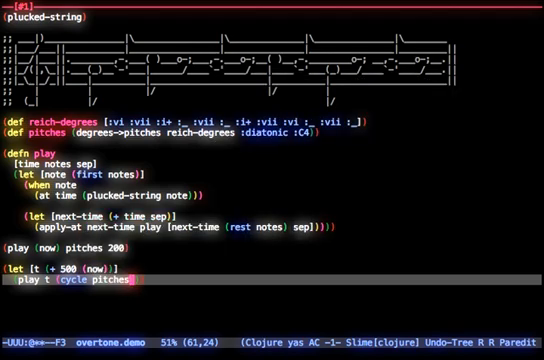
pyautogui.write('100)')
pyautogui.write('(play t (cycle pitches) 102 )')
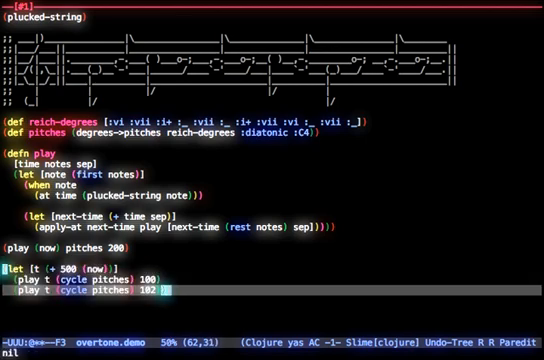
pyautogui.scroll(3)
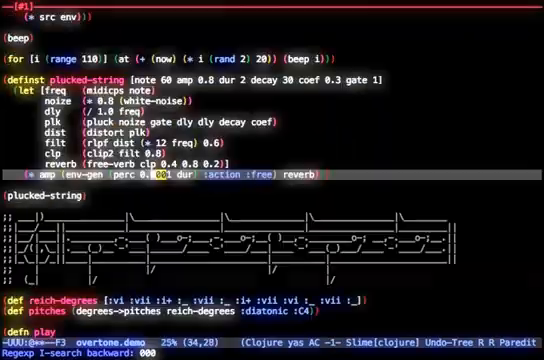